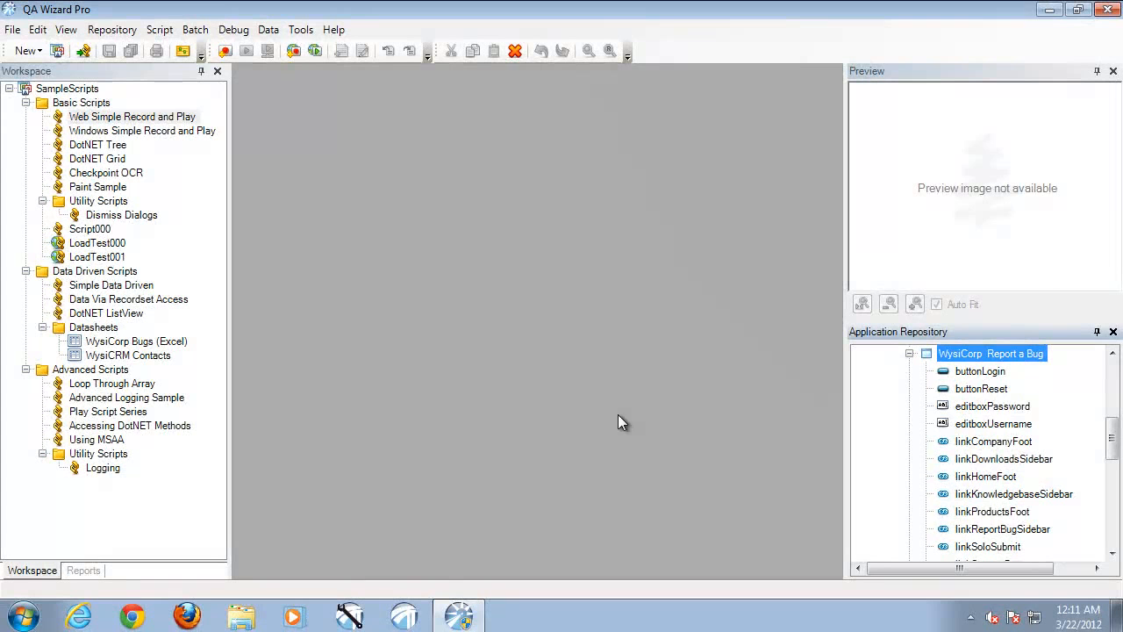
mouse_move(159, 29)
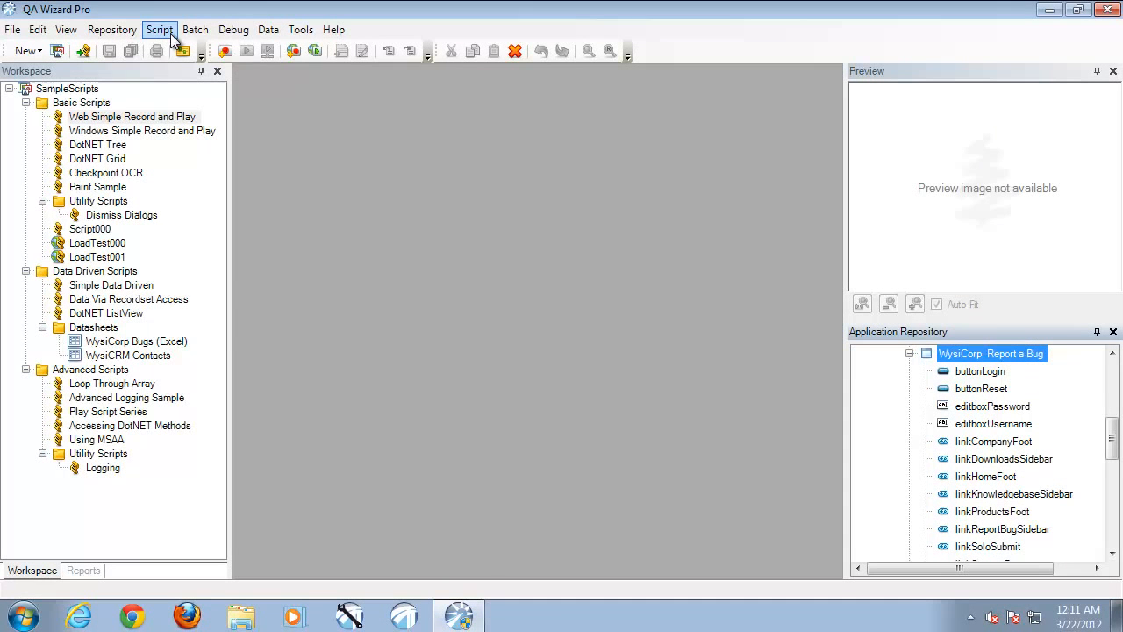
Start recording a new script Script001 for the WysiCorp Web Site, choosing the browser to record in.
click(160, 29)
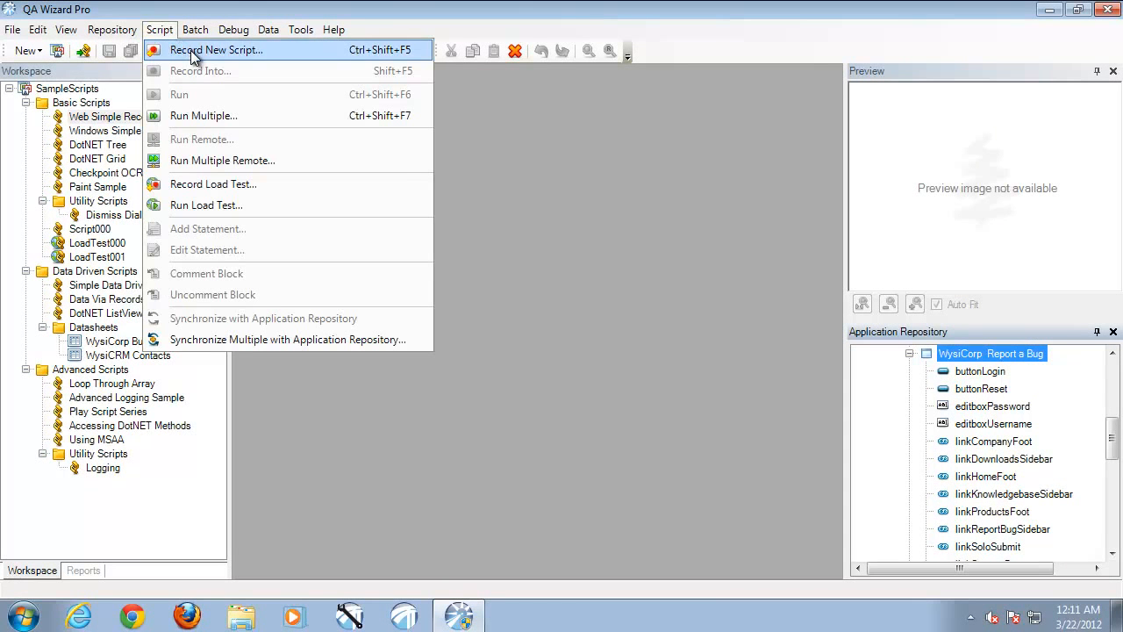
click(217, 50)
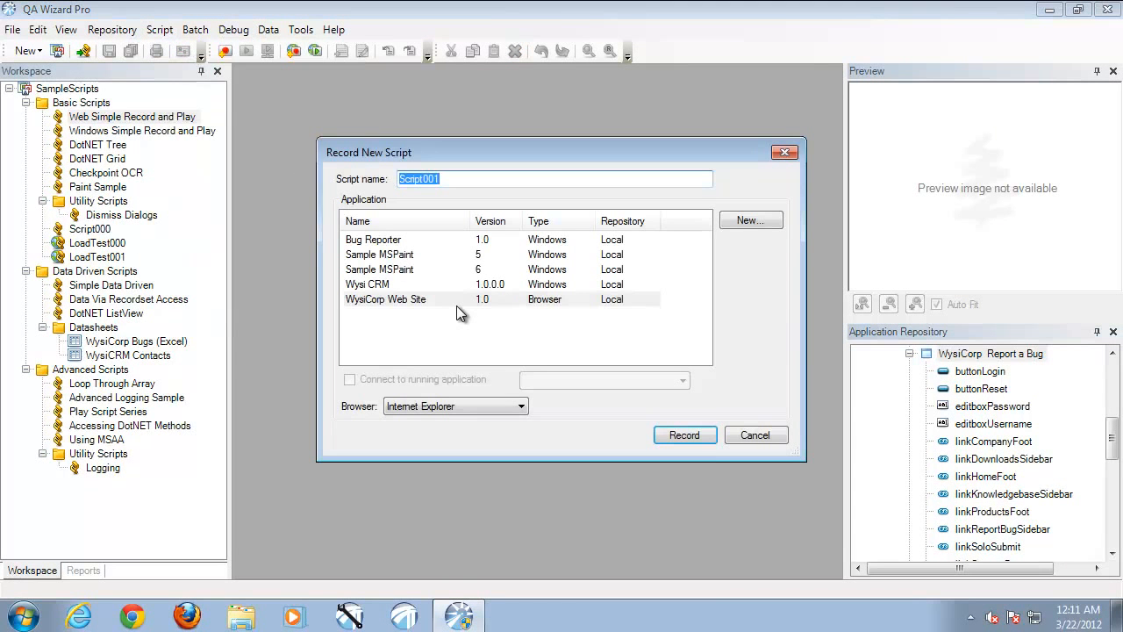
click(385, 299)
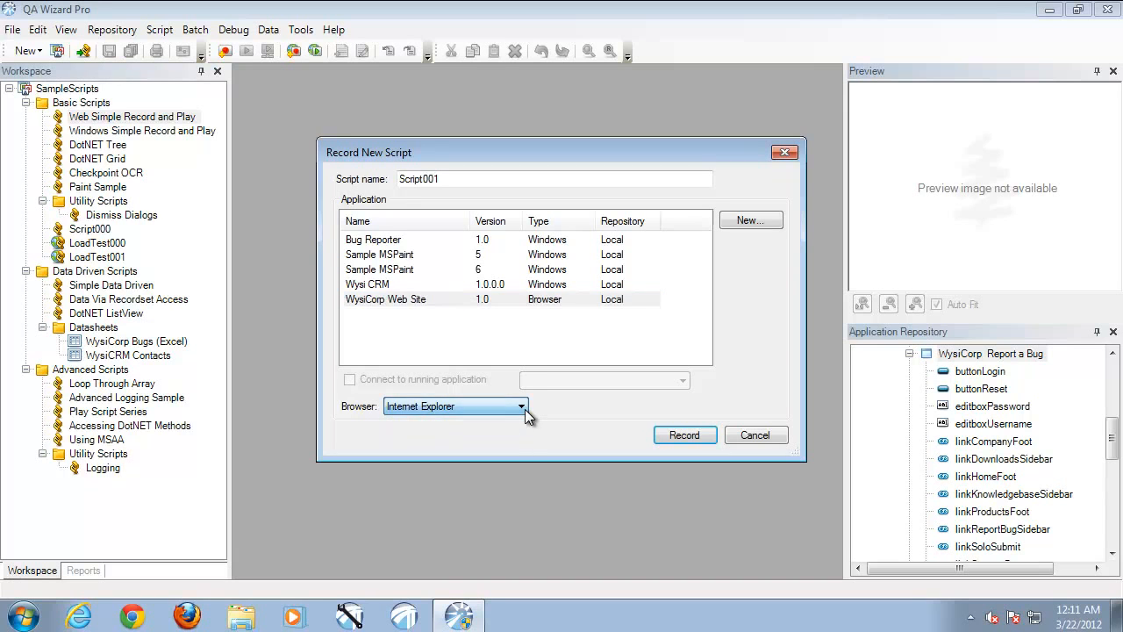
click(521, 405)
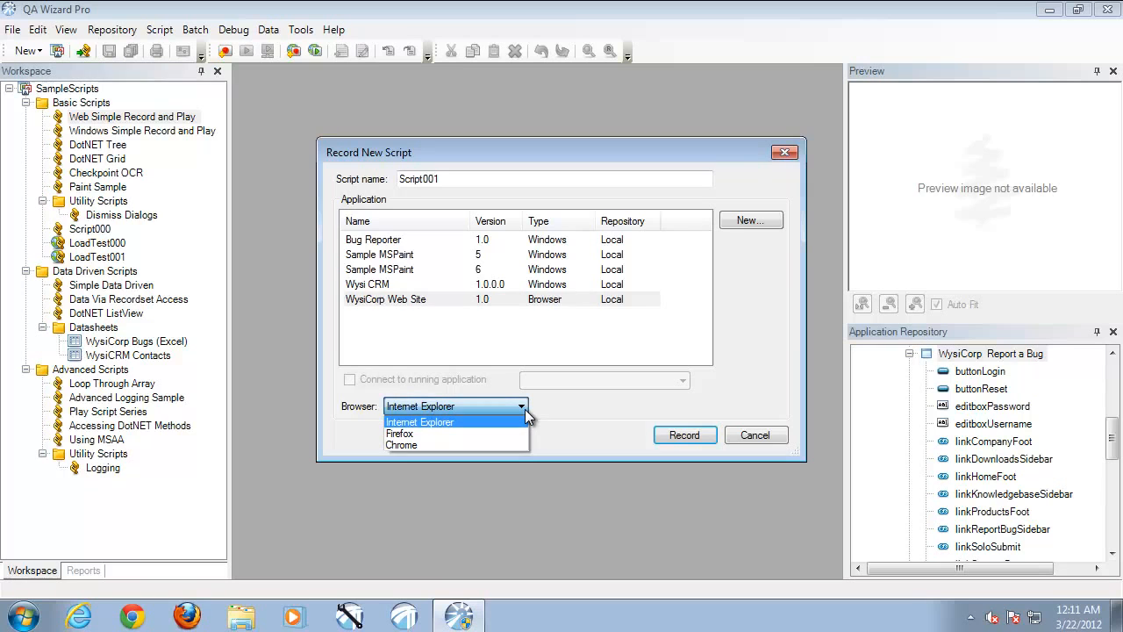
mouse_move(686, 435)
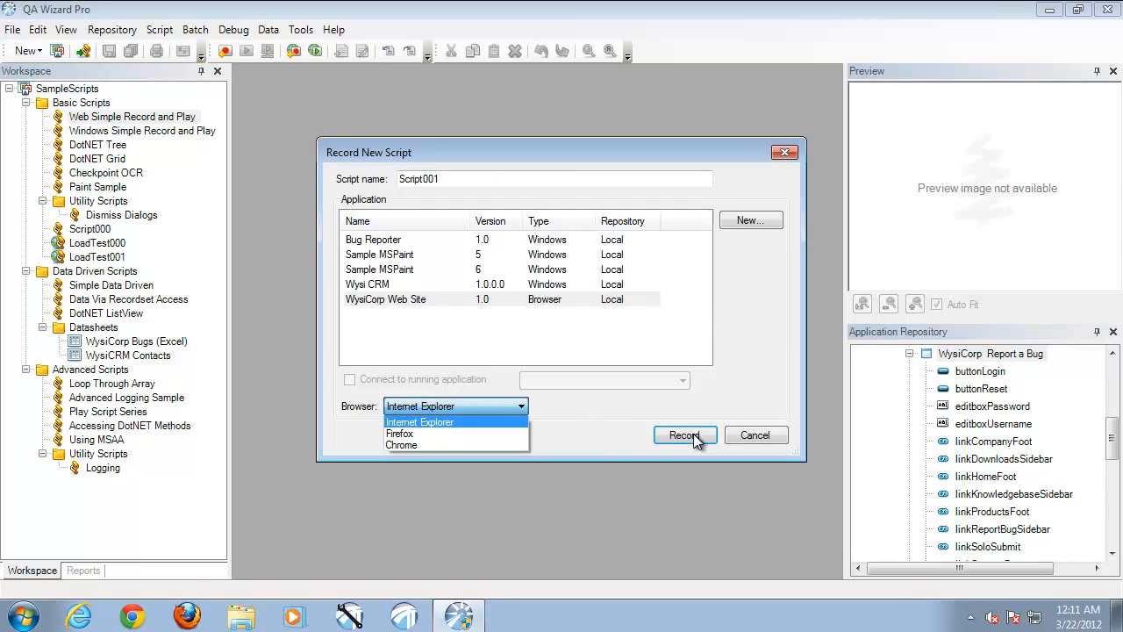
click(685, 435)
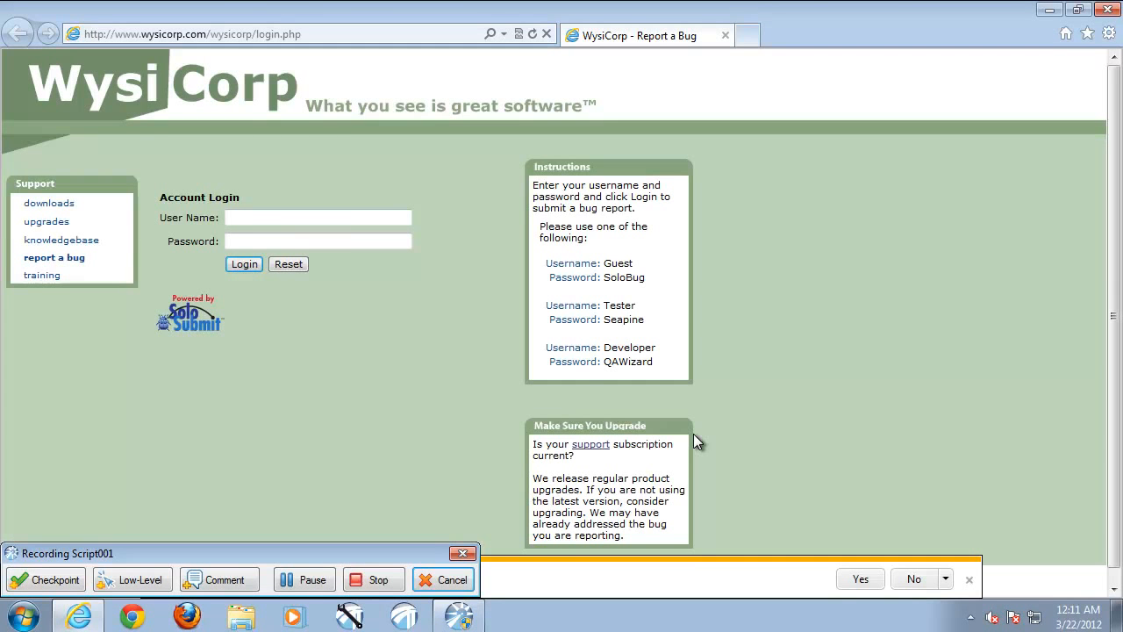
click(317, 217)
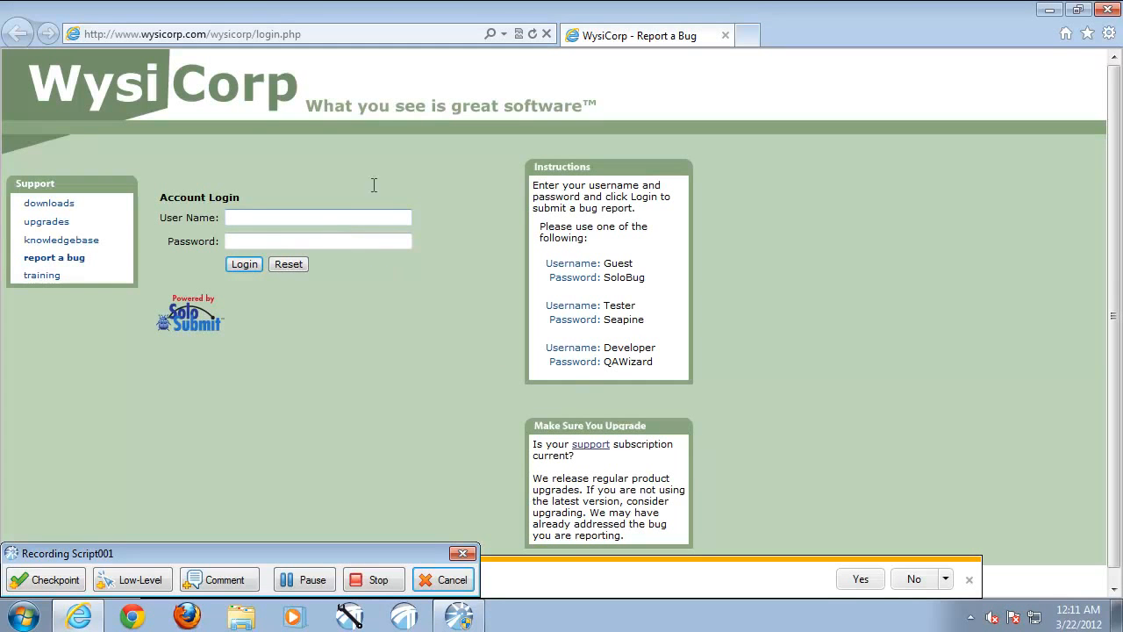
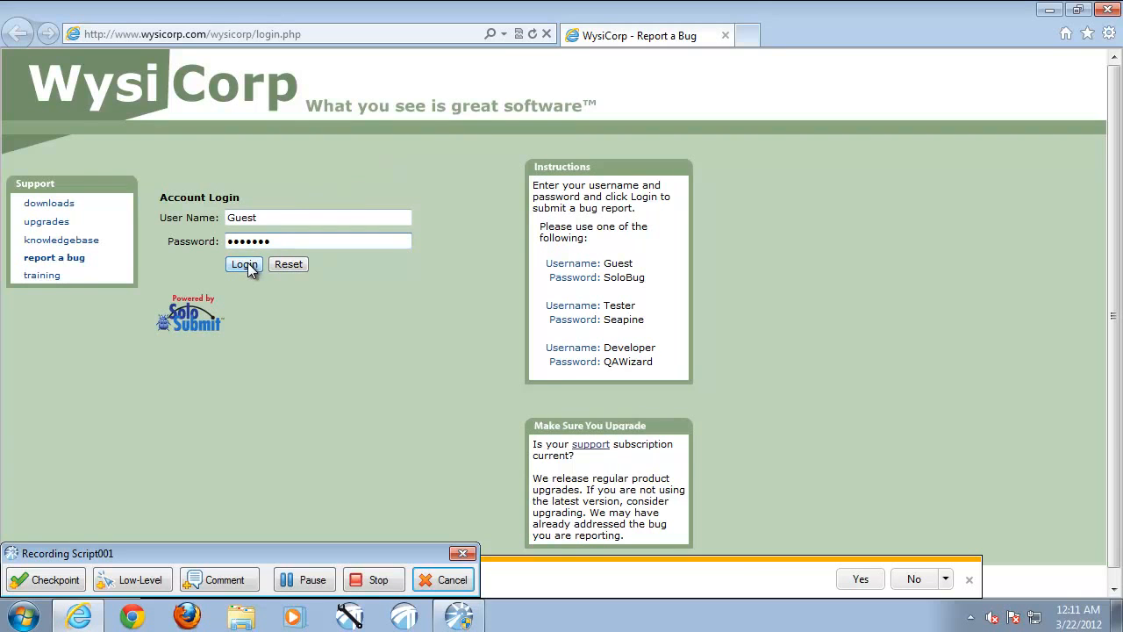
click(244, 264)
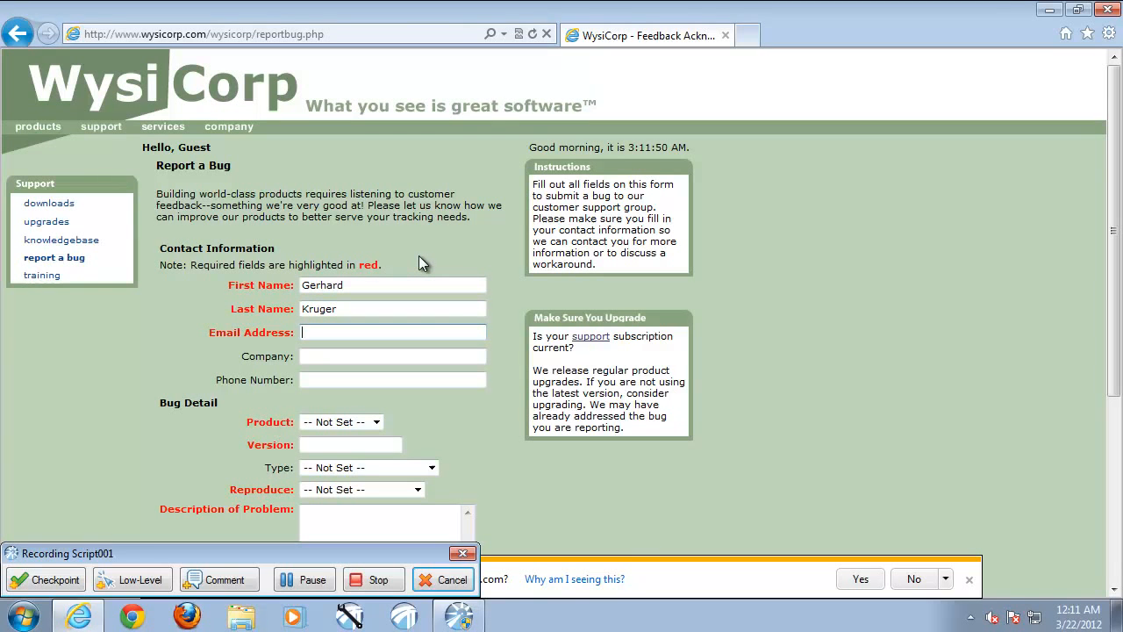
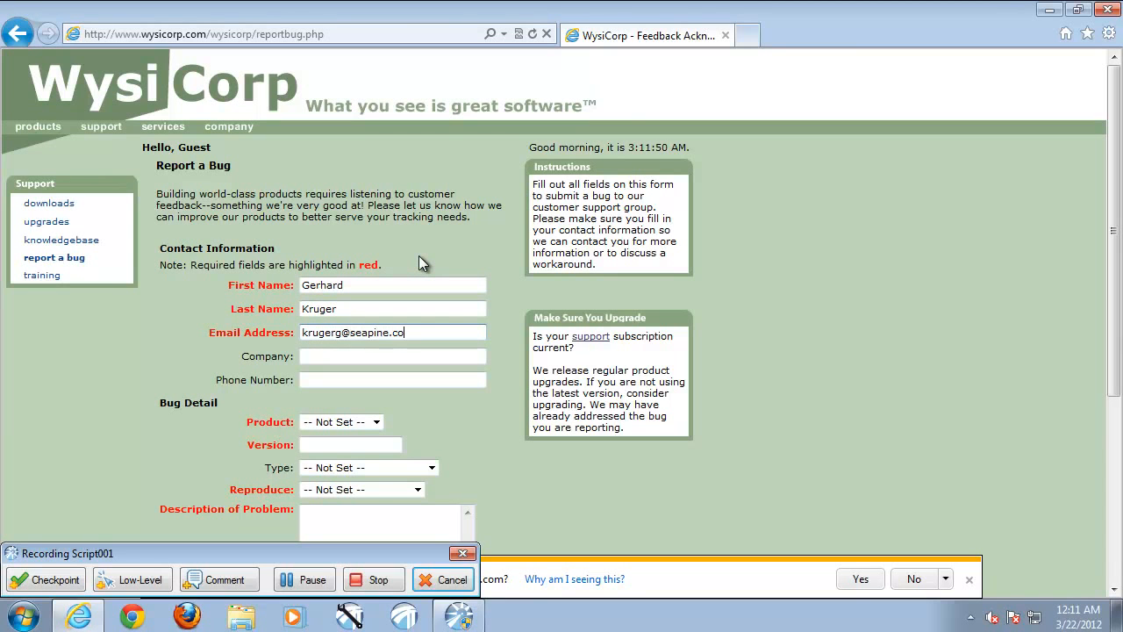
click(341, 421)
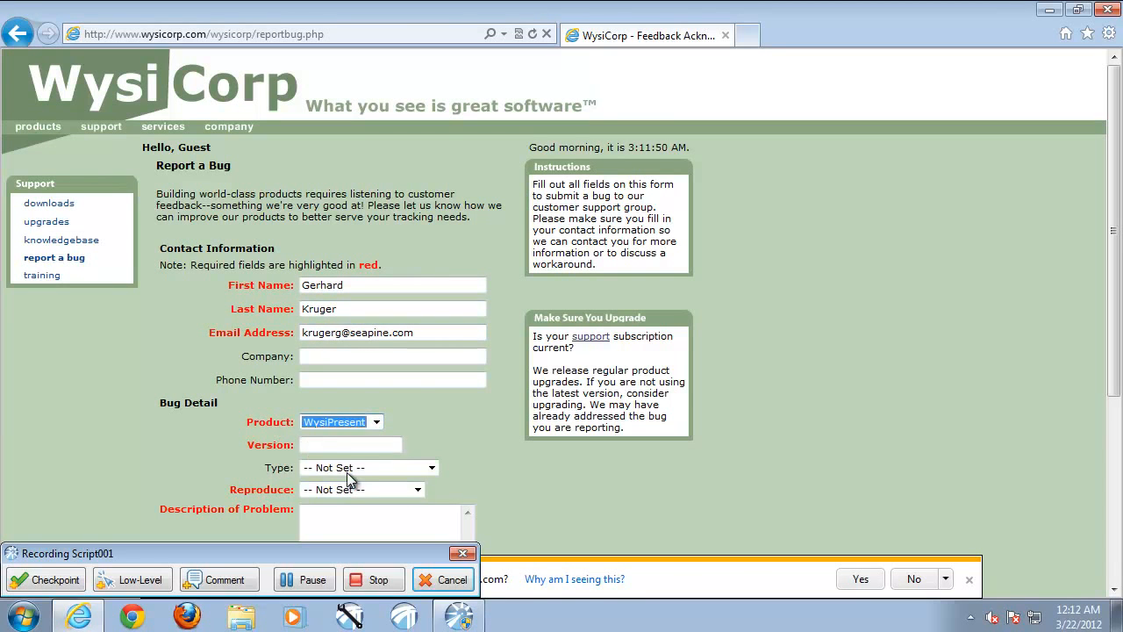
text(1.0.2)
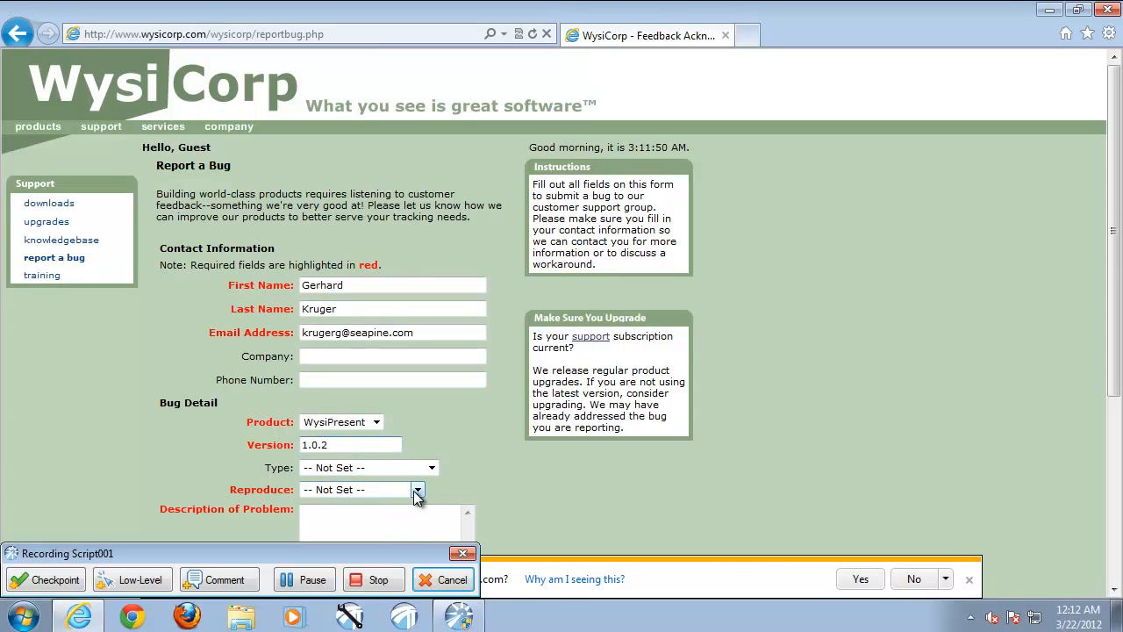
click(360, 488)
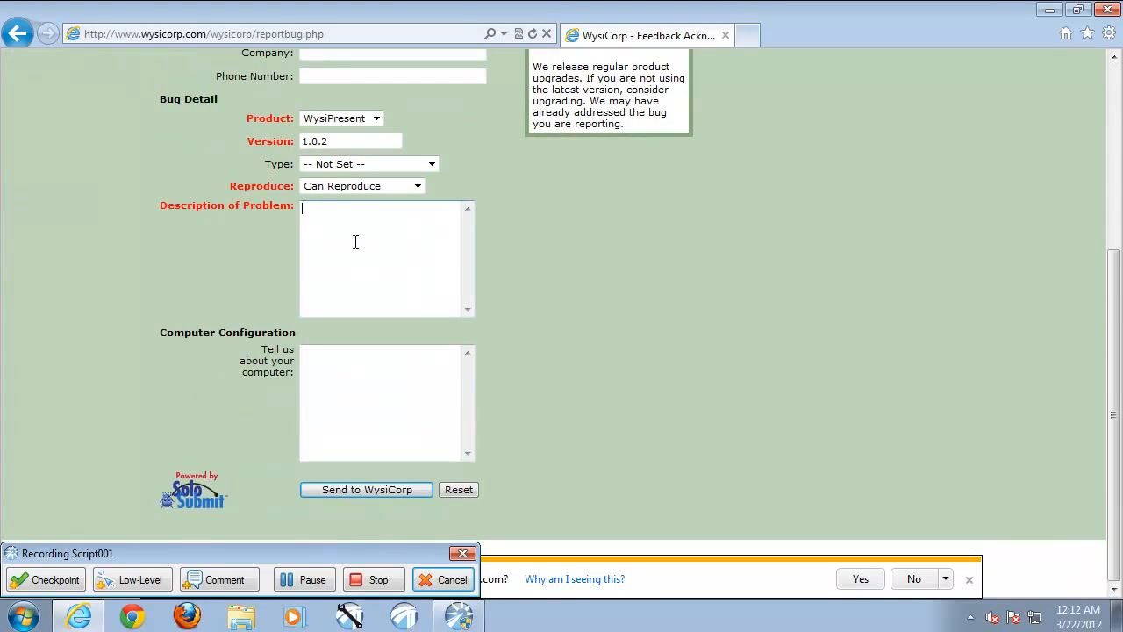
text(N/a)
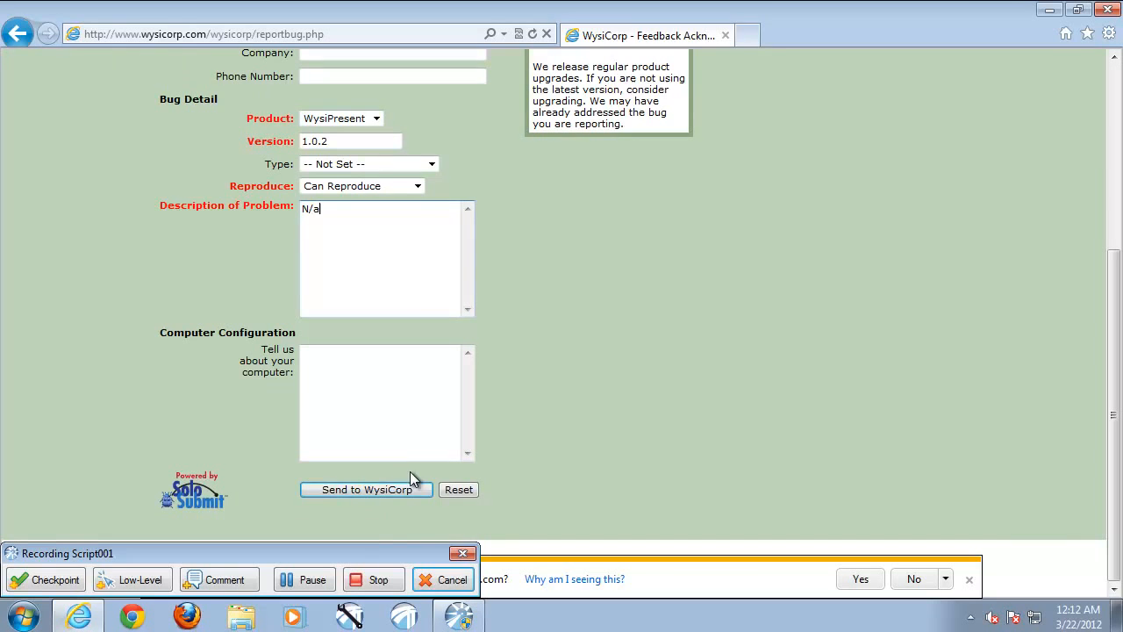
click(366, 490)
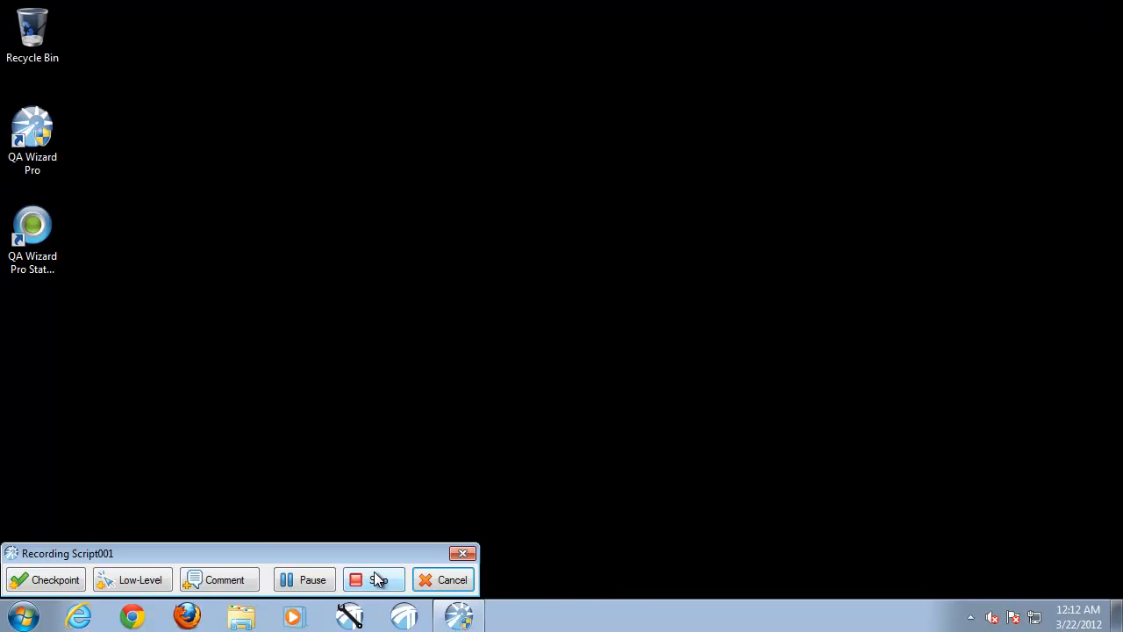
Stop recording Script001 so QA Wizard Pro processes the captured steps.
click(375, 579)
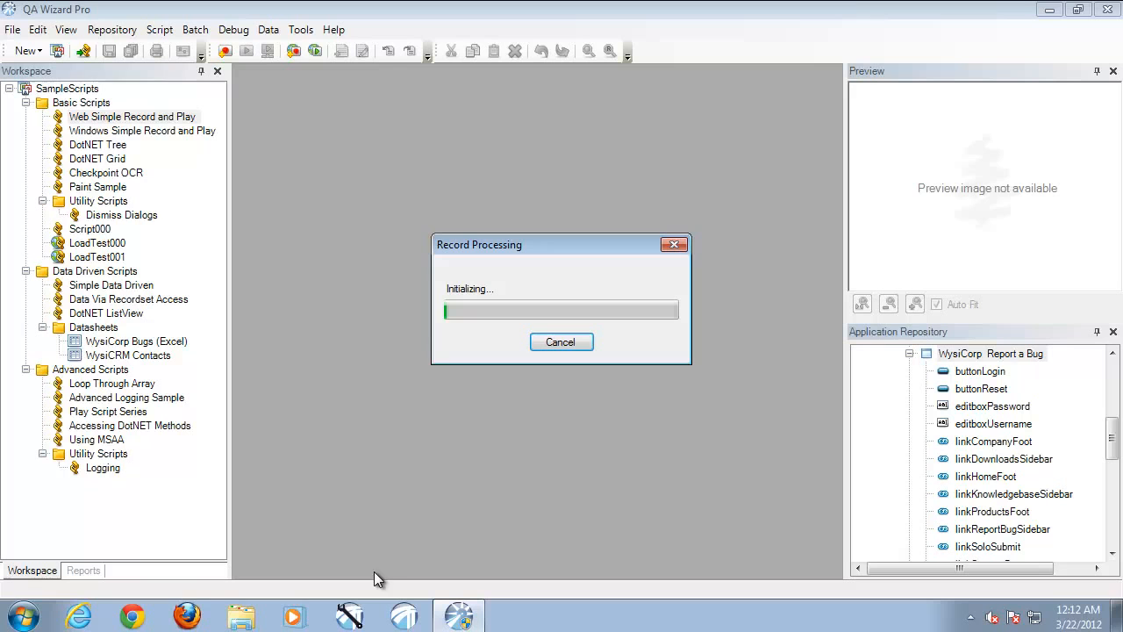
mouse_move(555, 441)
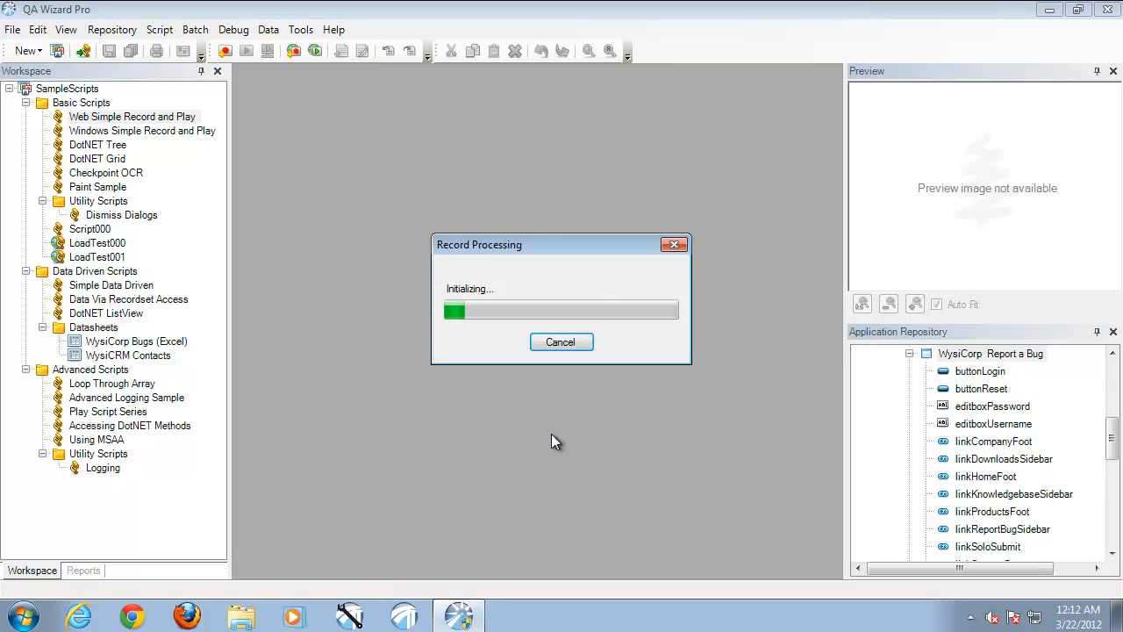
mouse_move(787, 538)
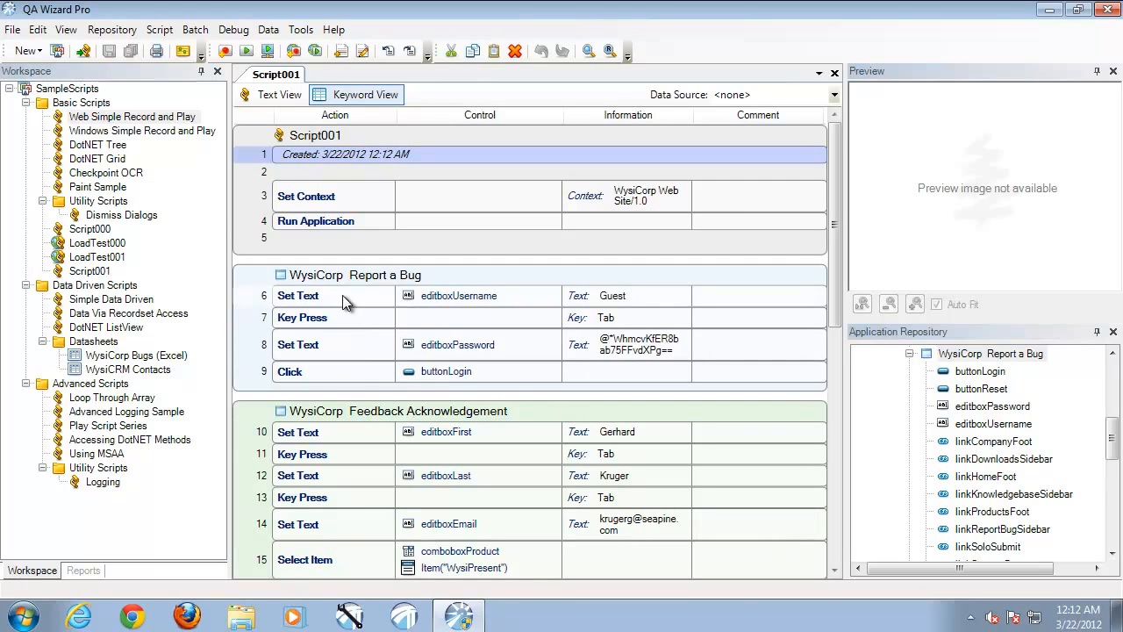
click(298, 295)
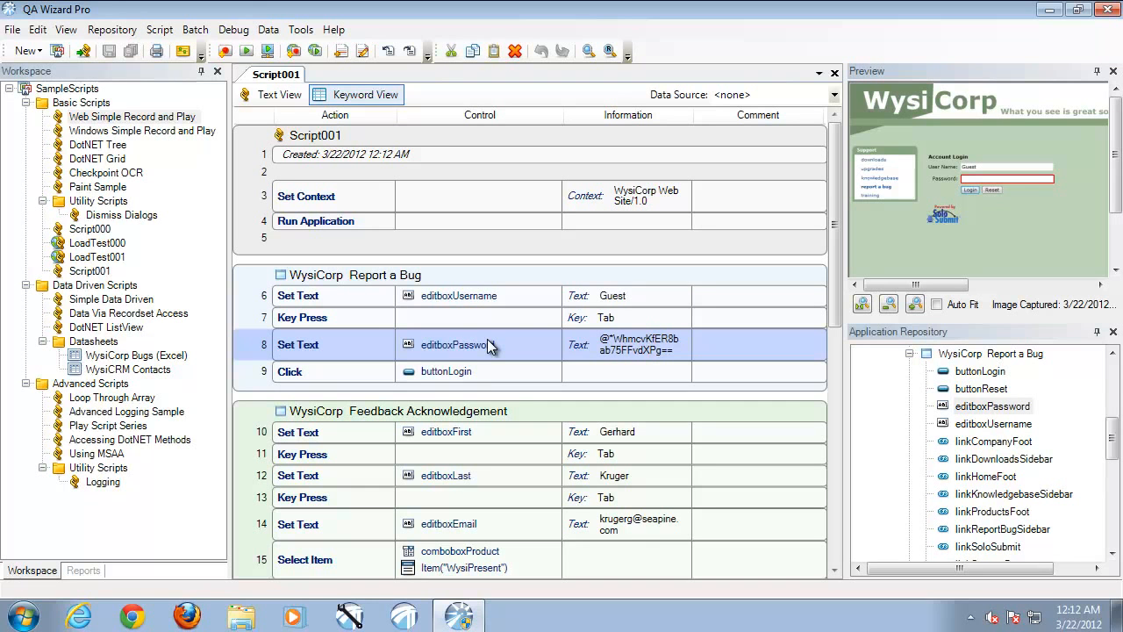
mouse_move(279, 95)
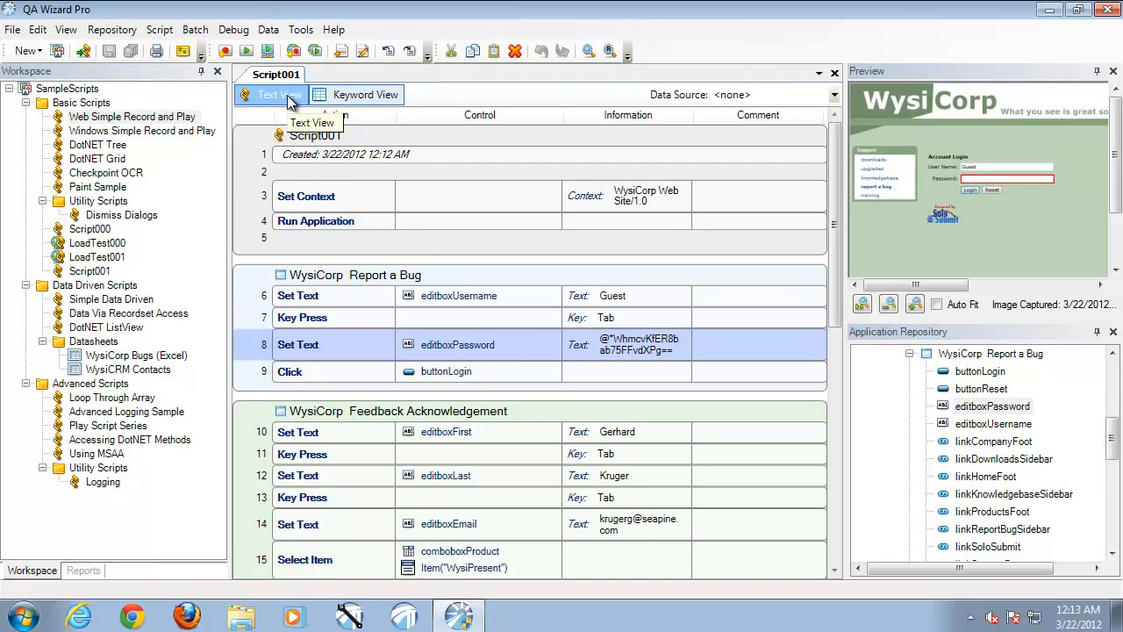
click(280, 93)
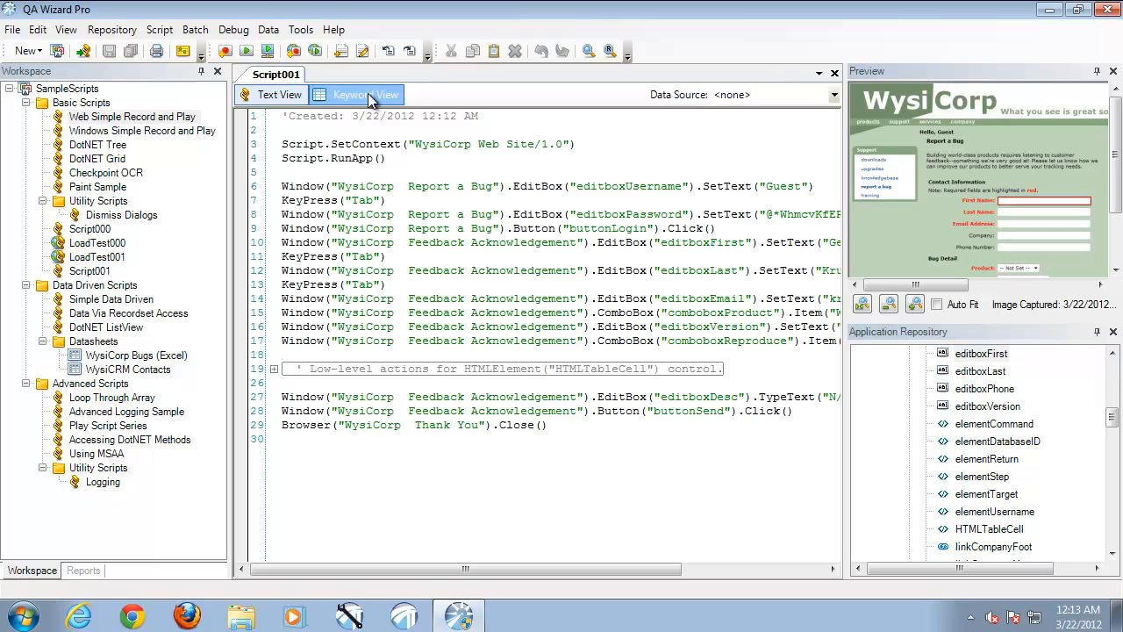
click(356, 94)
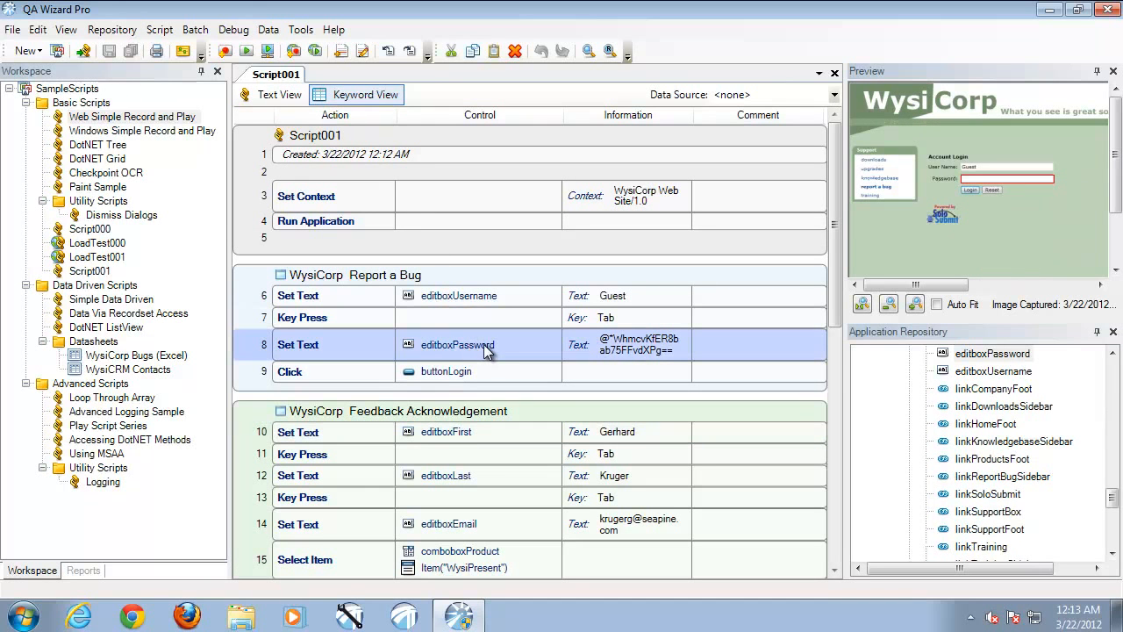
mouse_move(959, 369)
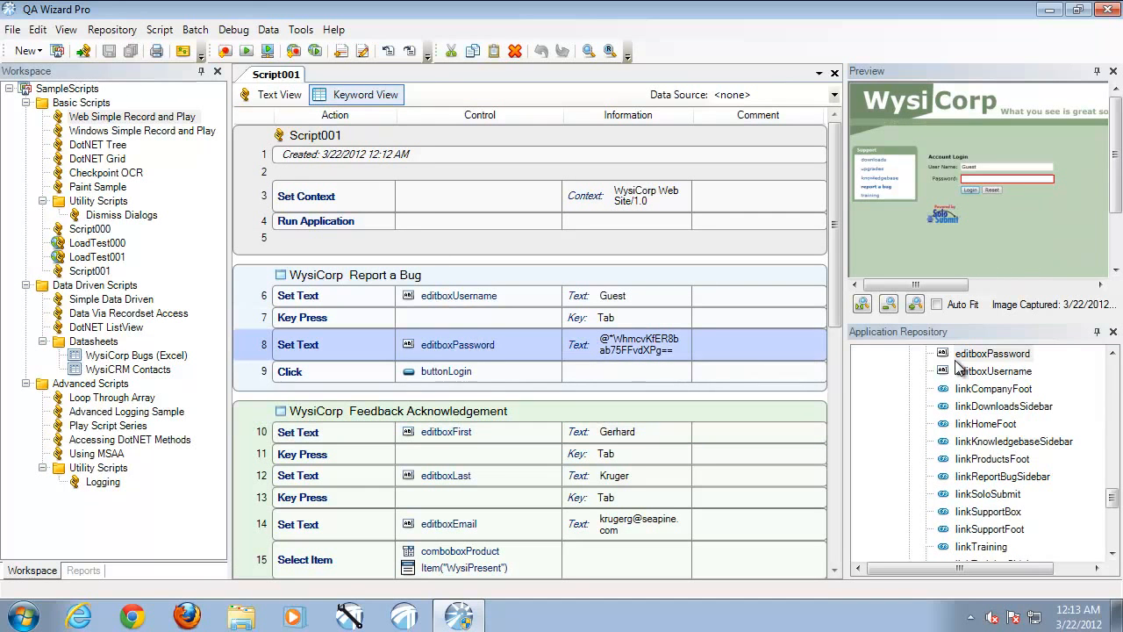
click(993, 353)
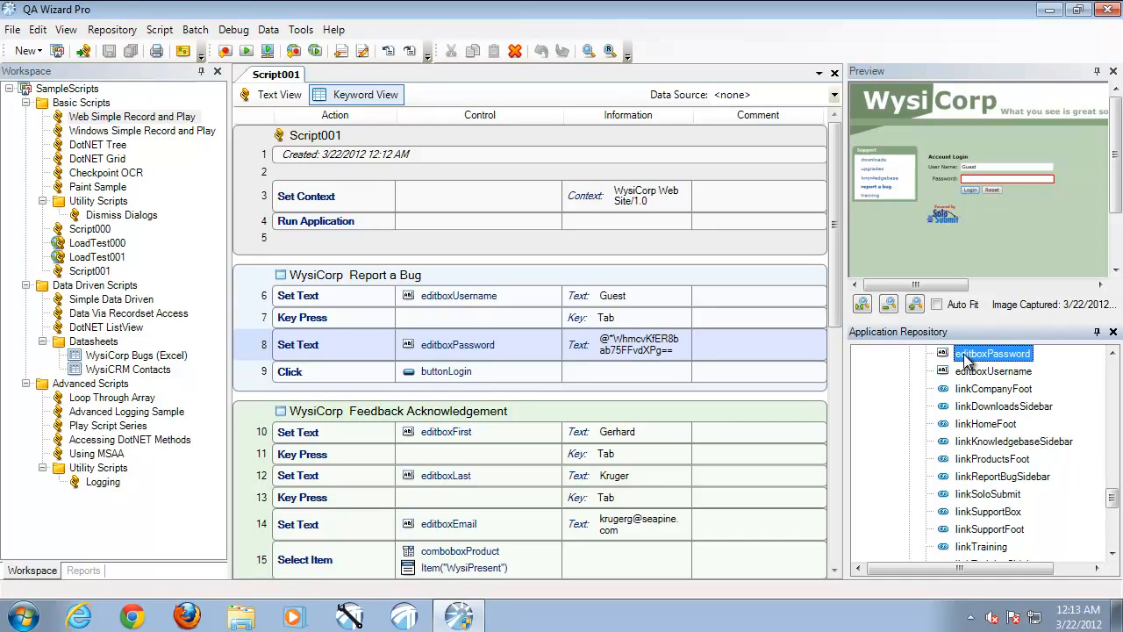
right_click(992, 353)
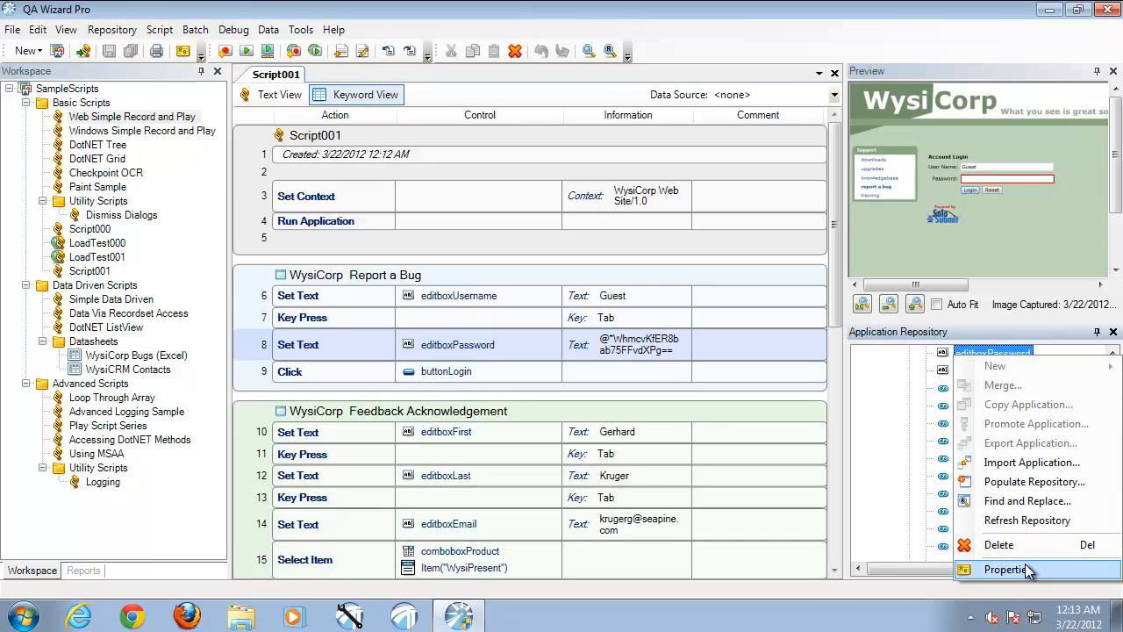
click(1006, 570)
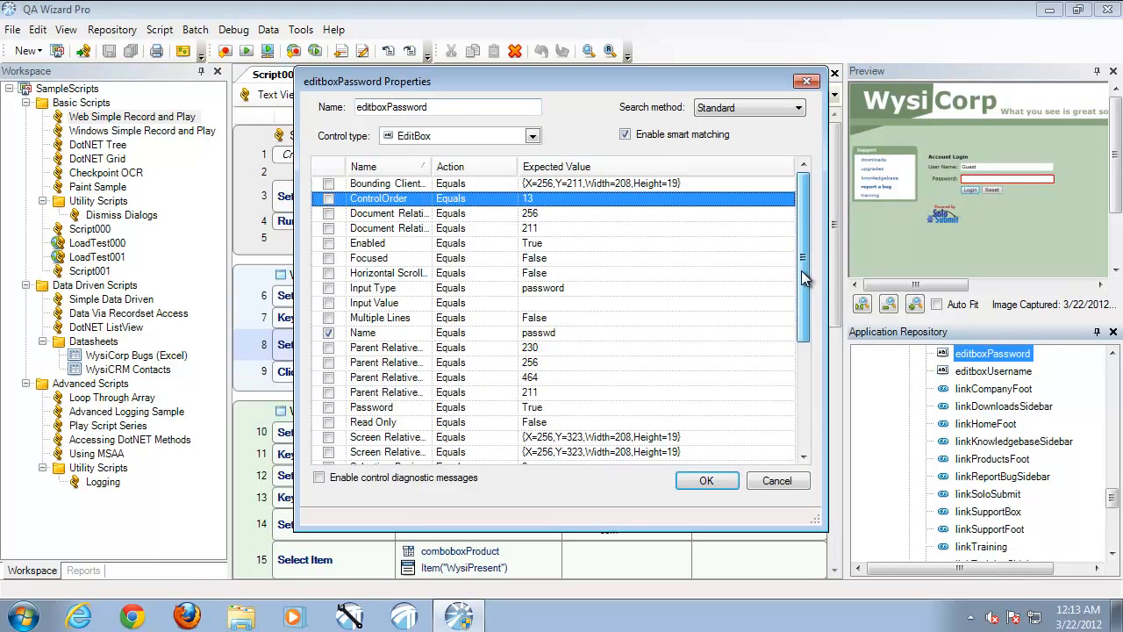
scroll(down, 3)
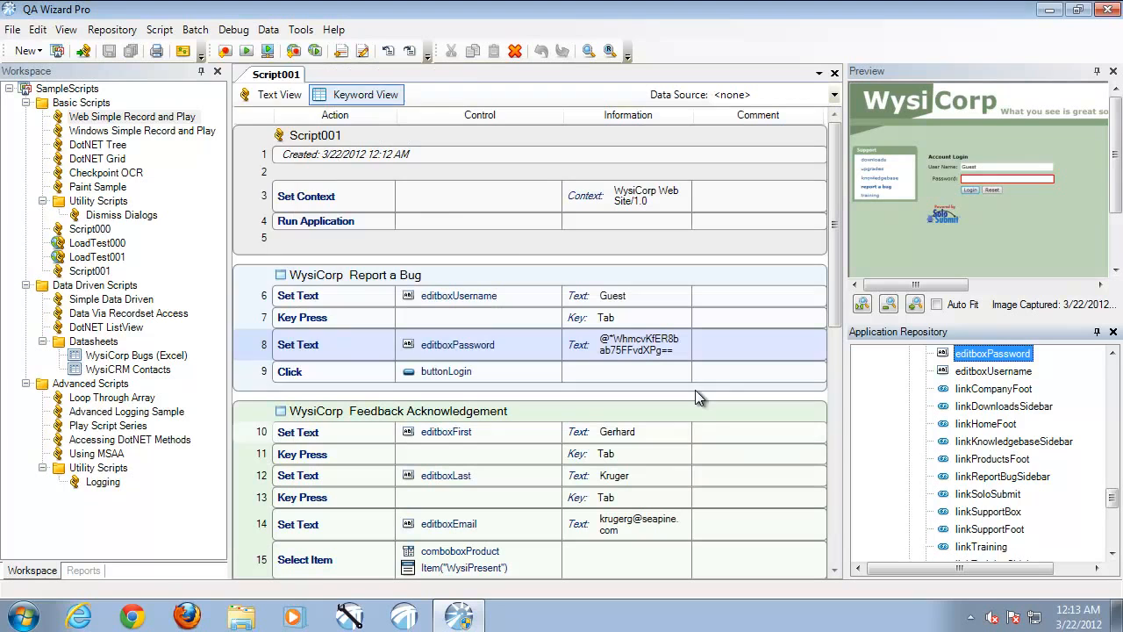
Run Script001 to replay the WysiCorp login and bug-report form in Internet Explorer.
click(159, 29)
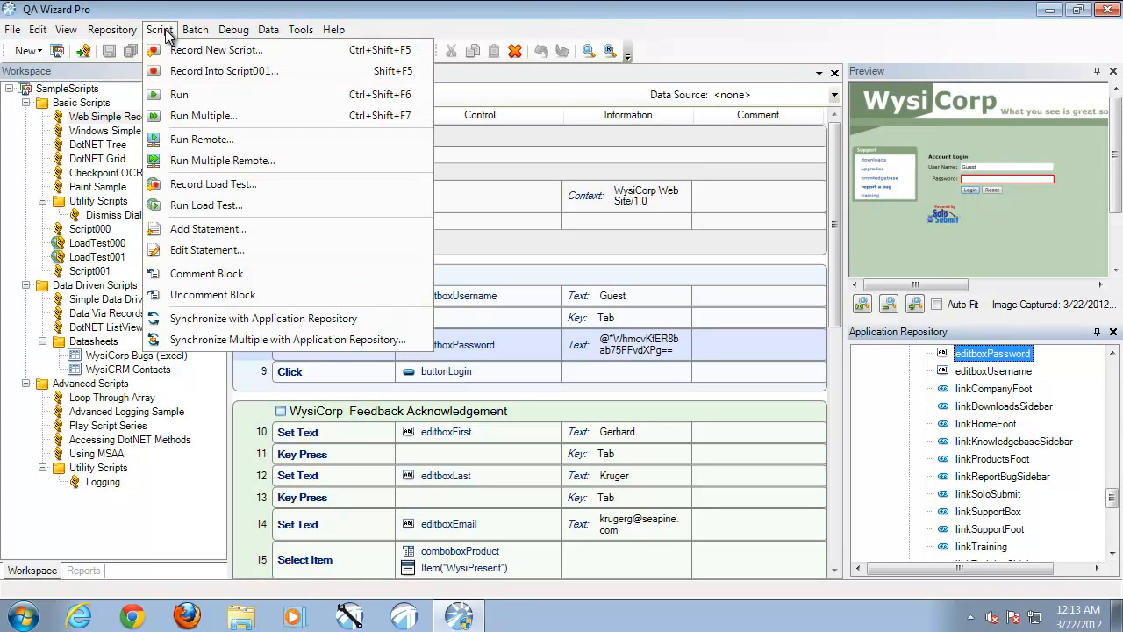
mouse_move(179, 94)
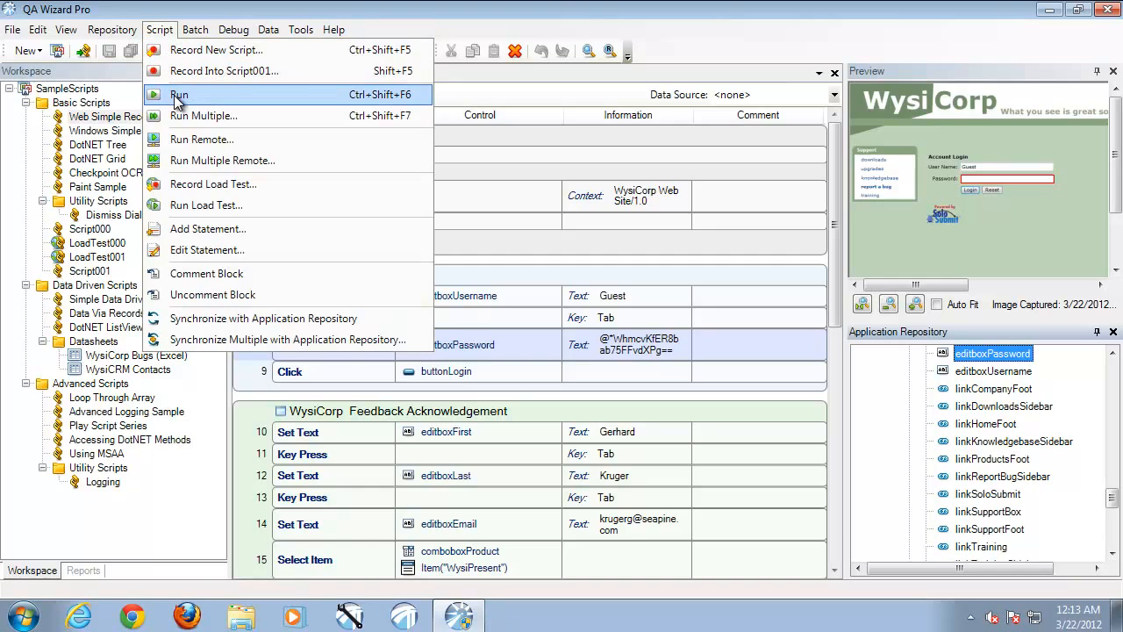
click(179, 93)
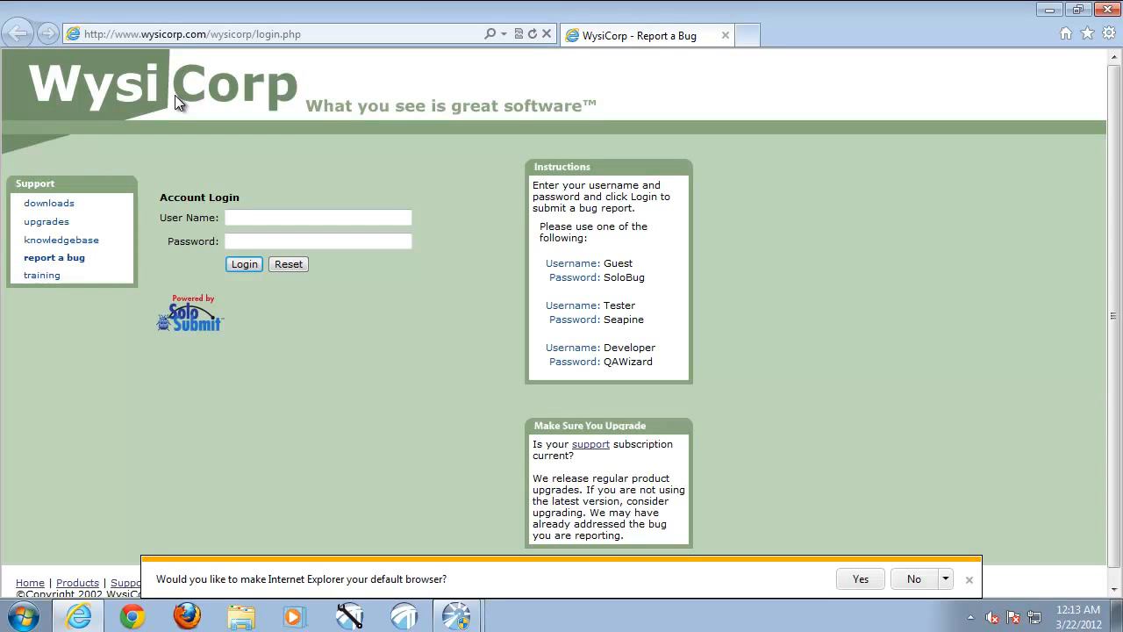
click(244, 264)
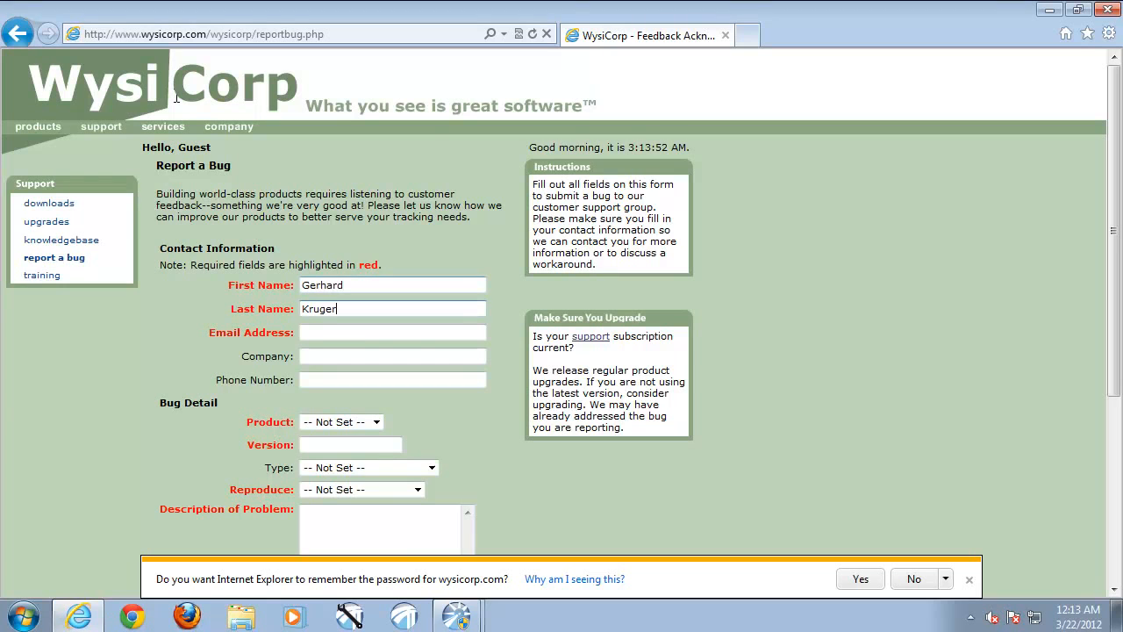
scroll(down, 3)
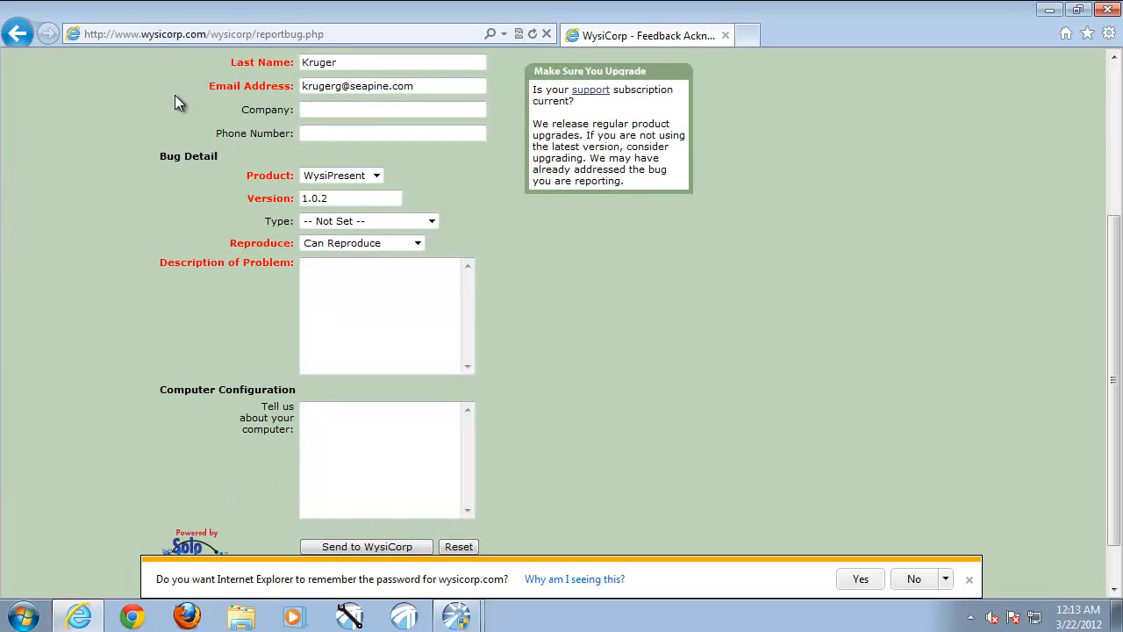
click(366, 546)
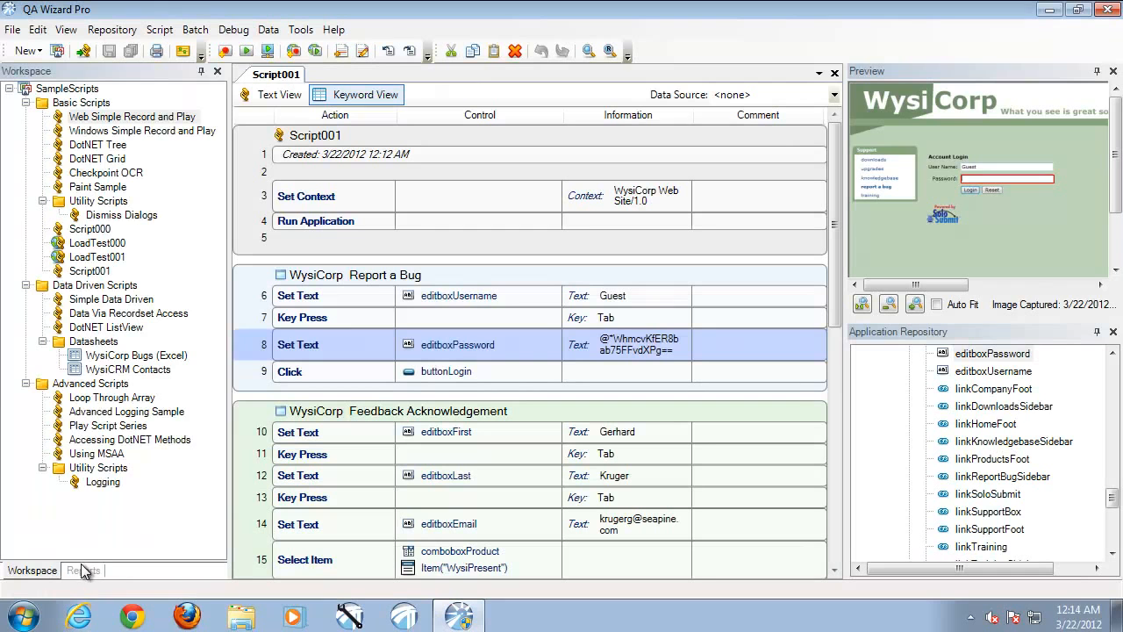
Switch to the Reports tab to view Script001's run results.
click(83, 571)
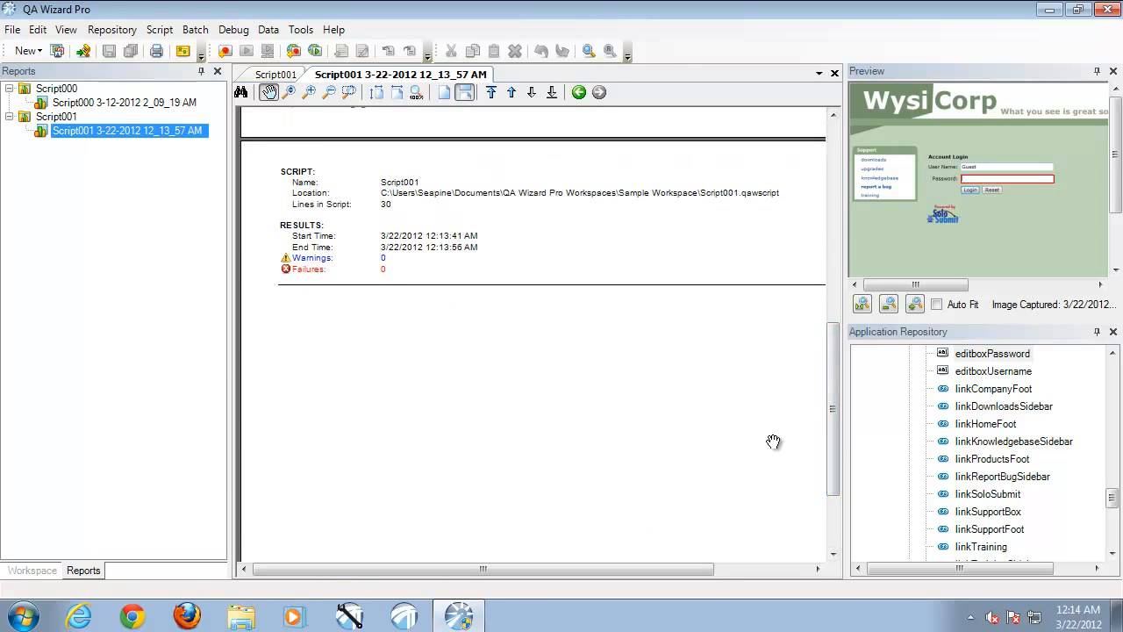
mouse_move(662, 530)
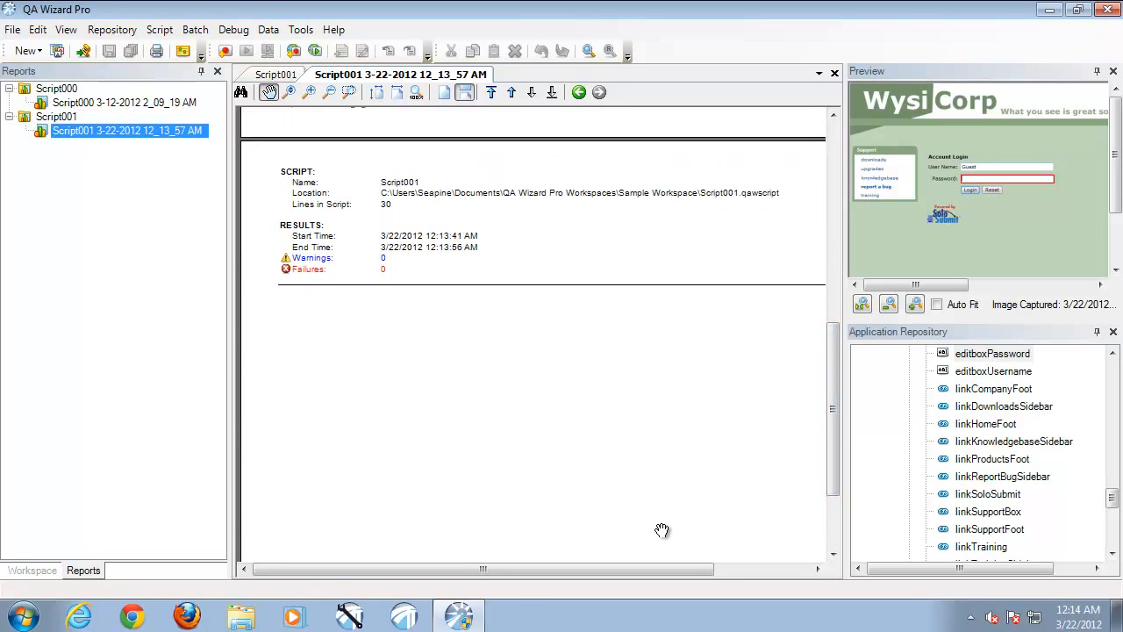